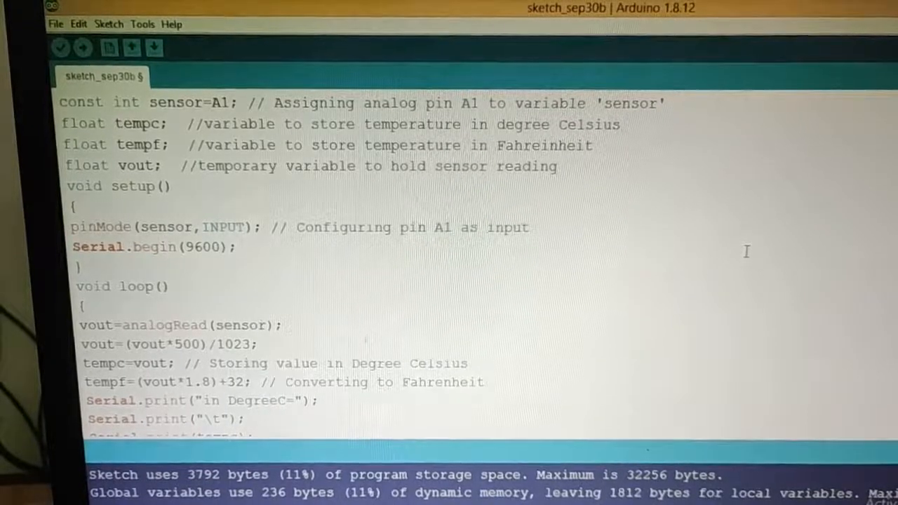
mouse_move(763, 271)
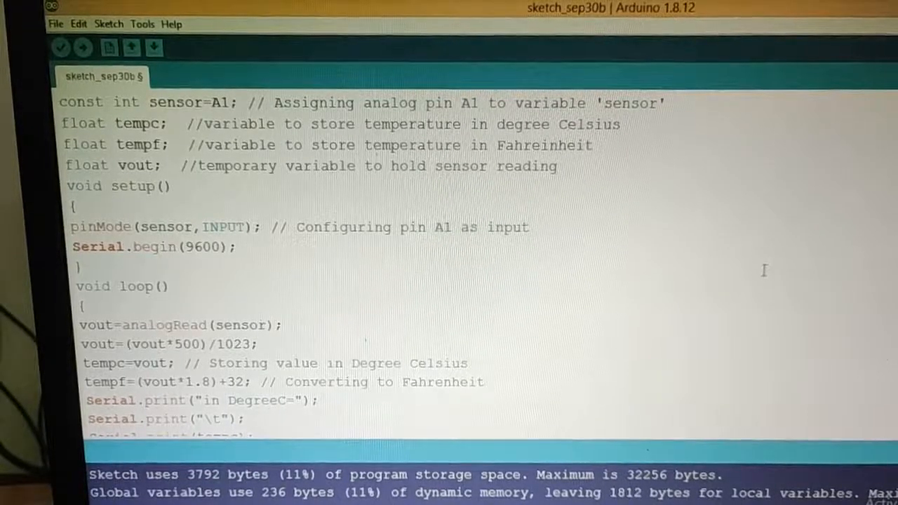
mouse_move(690, 256)
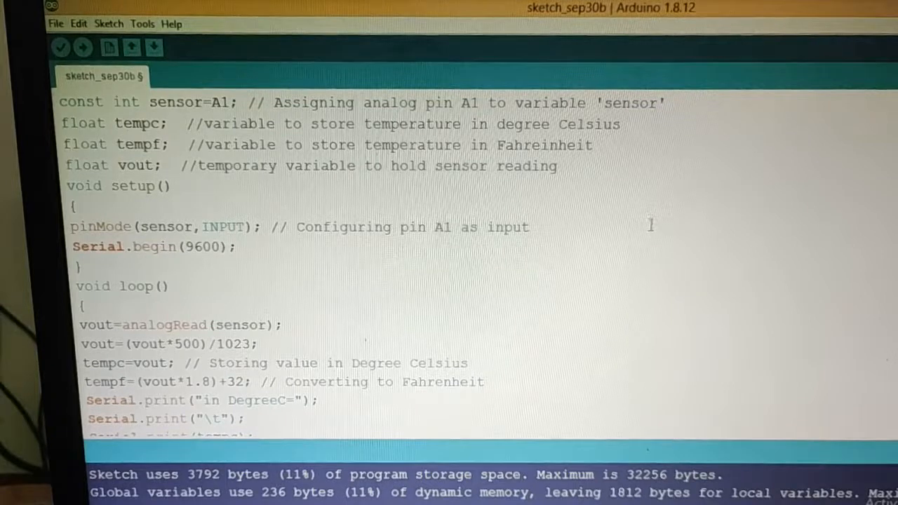
mouse_move(190, 274)
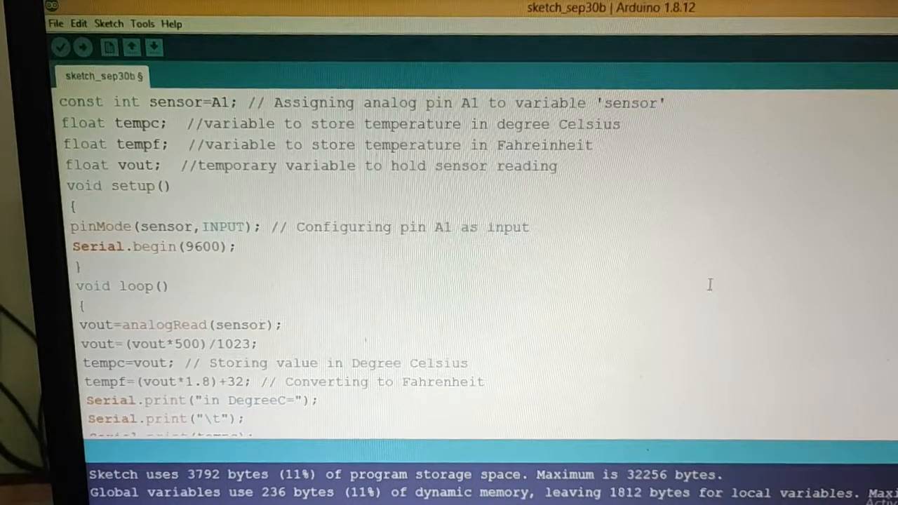
mouse_move(581, 235)
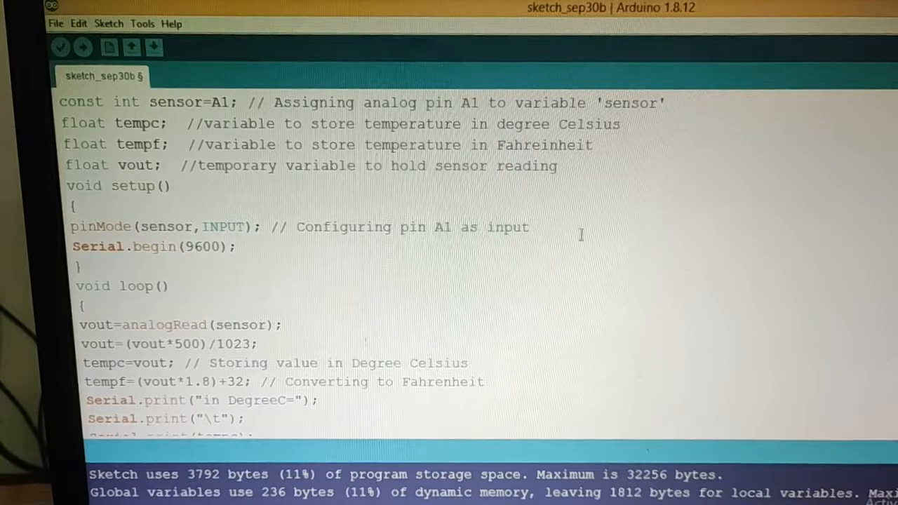
mouse_move(297, 213)
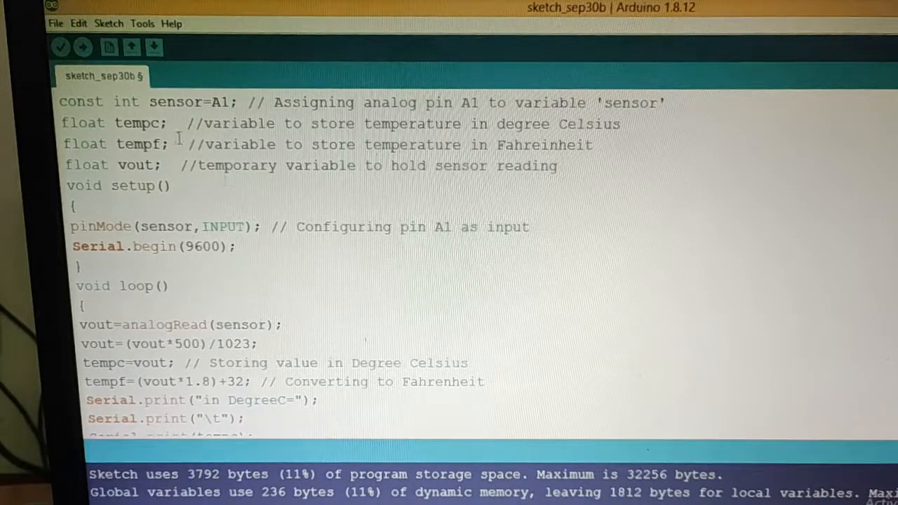
mouse_move(432, 195)
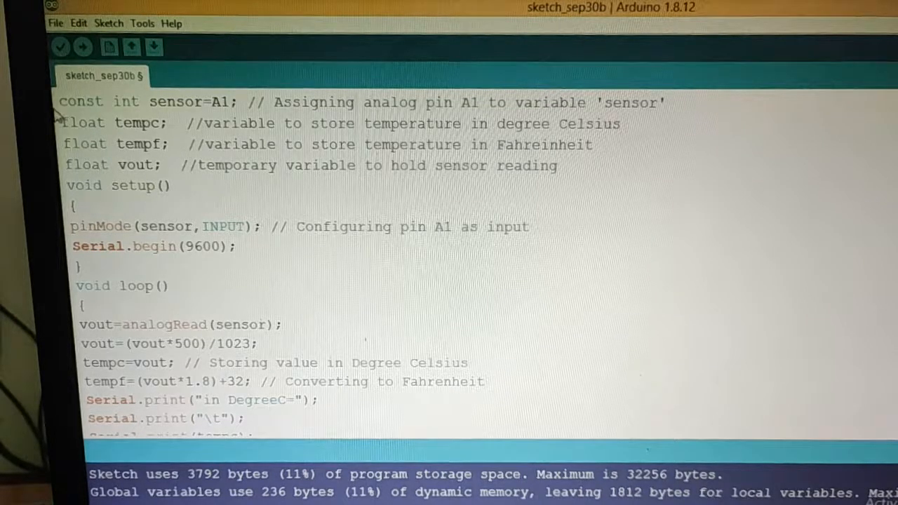
drag(59, 101, 92, 166)
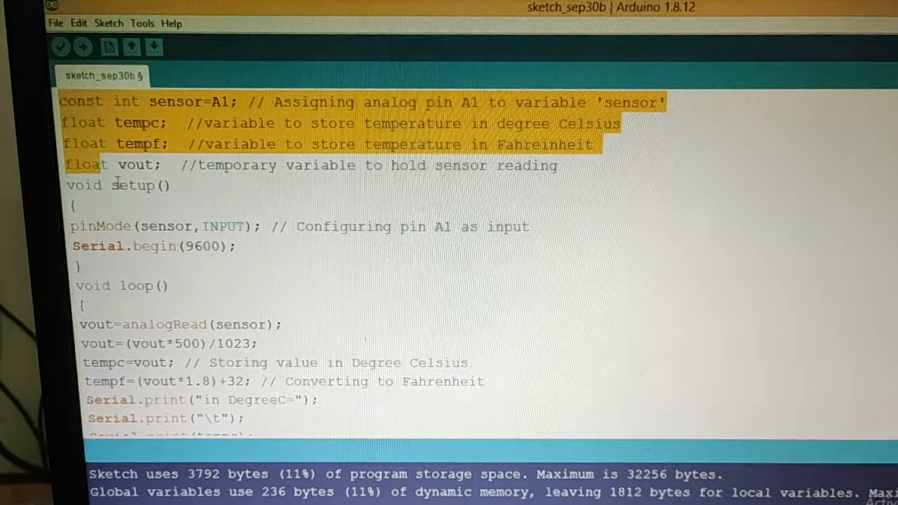
click(232, 101)
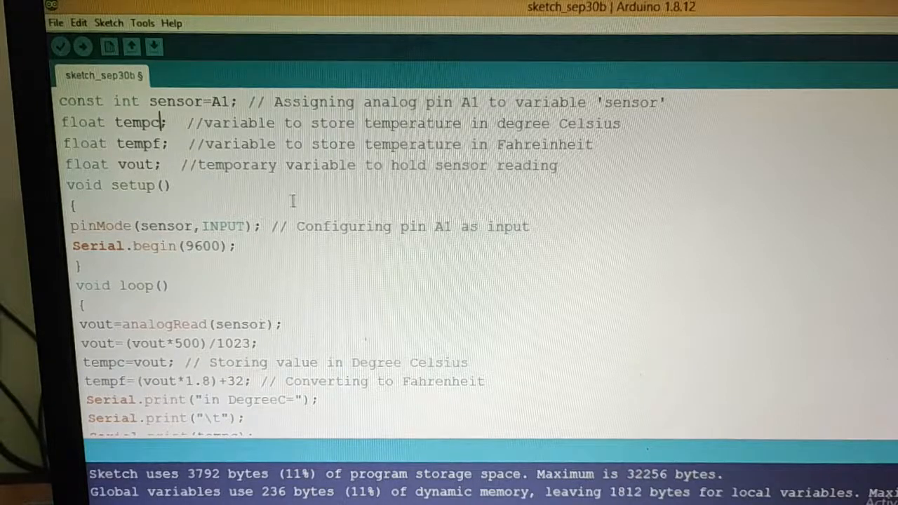
scroll(down, 3)
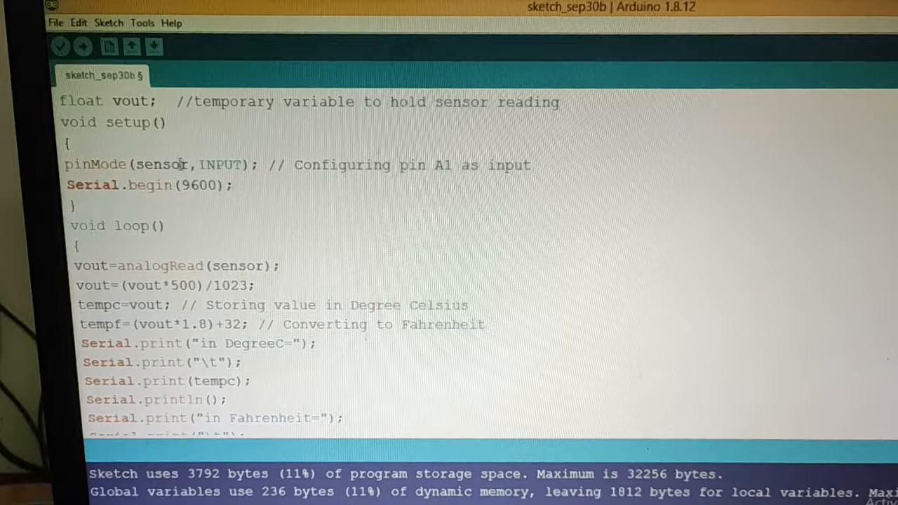
double_click(163, 164)
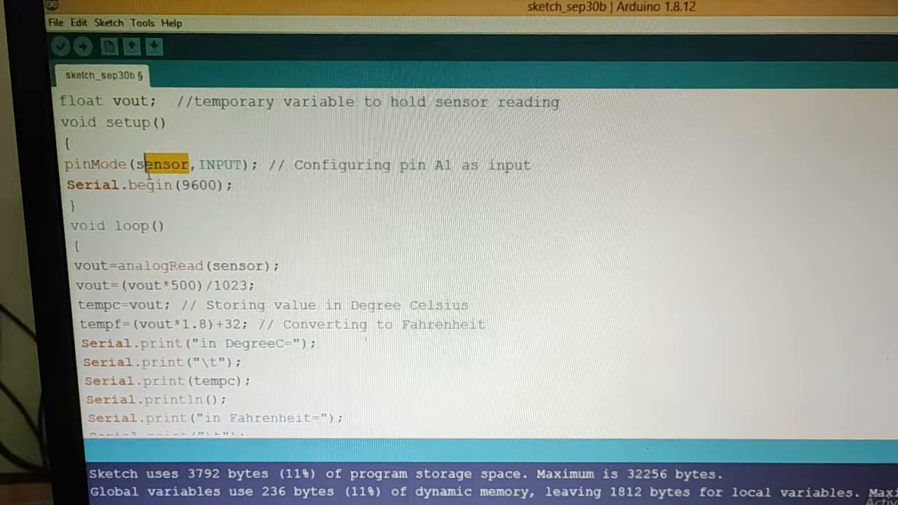
scroll(down, 3)
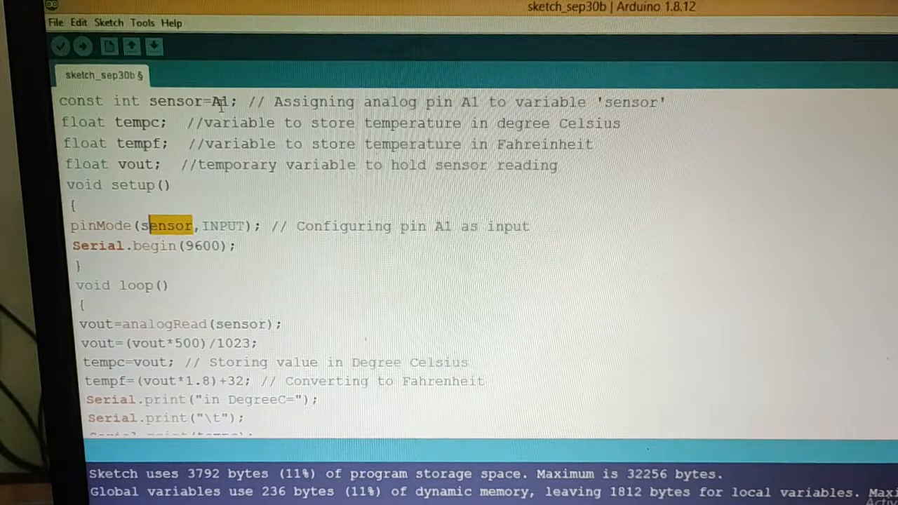
mouse_move(227, 236)
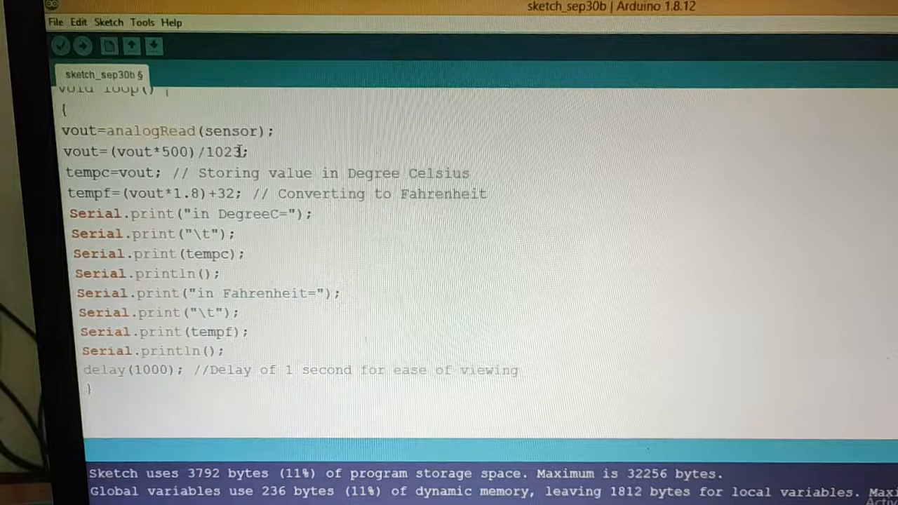
mouse_move(238, 158)
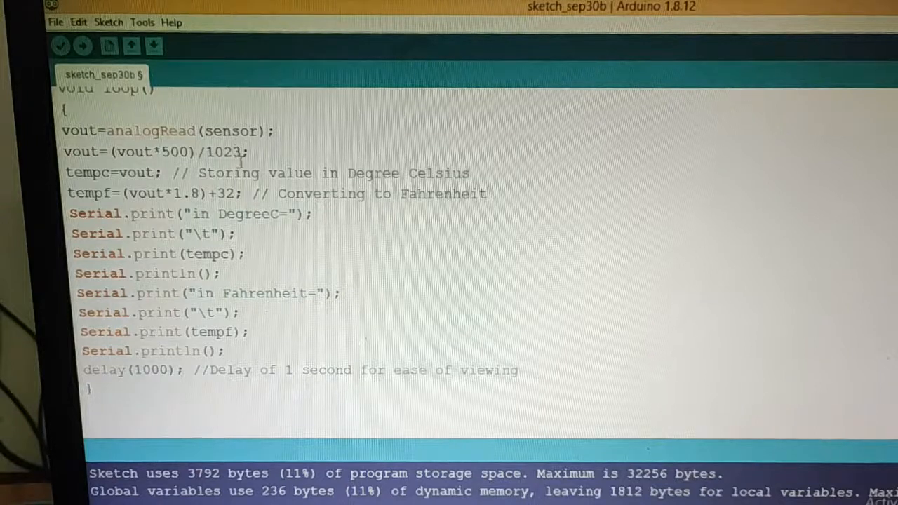
double_click(242, 152)
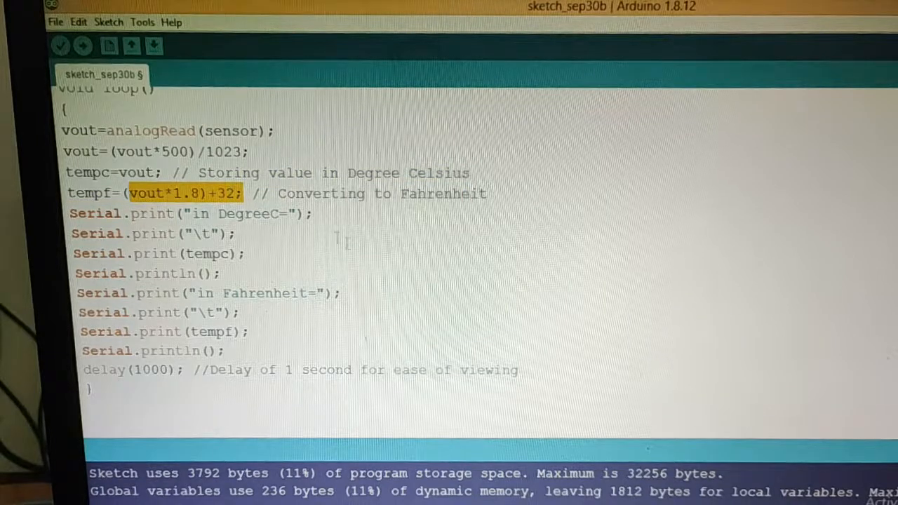
click(263, 199)
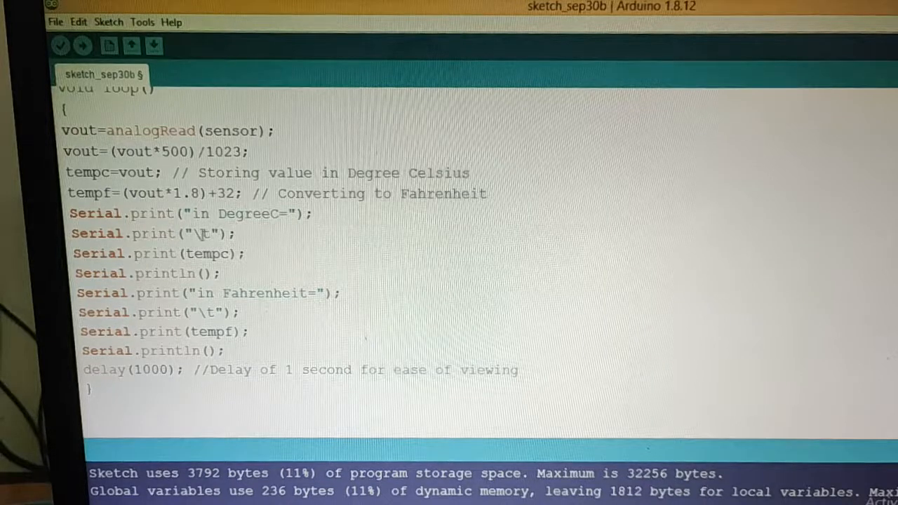
mouse_move(303, 239)
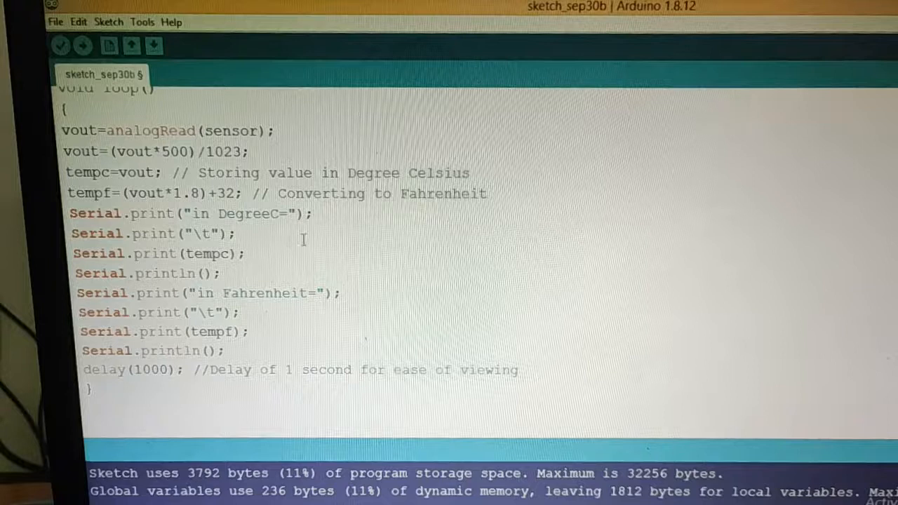
double_click(213, 252)
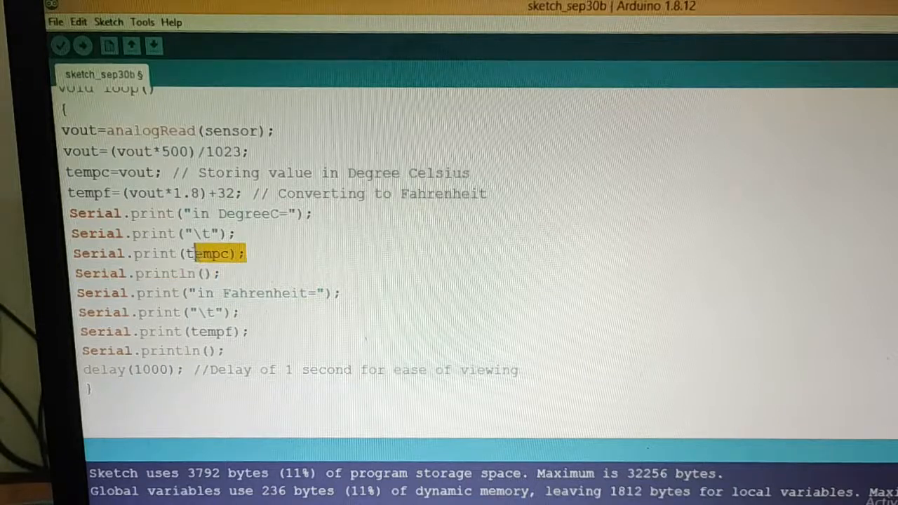